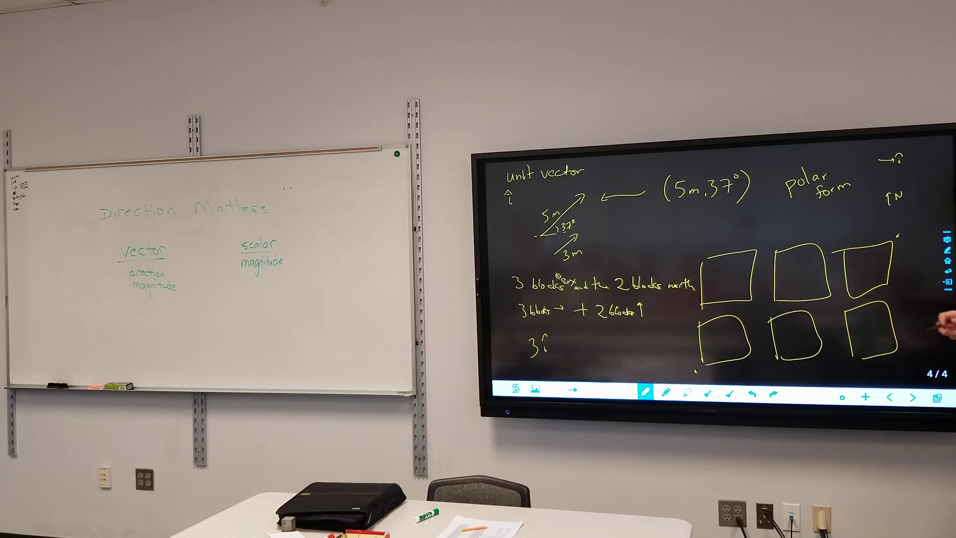
mouse_move(914, 304)
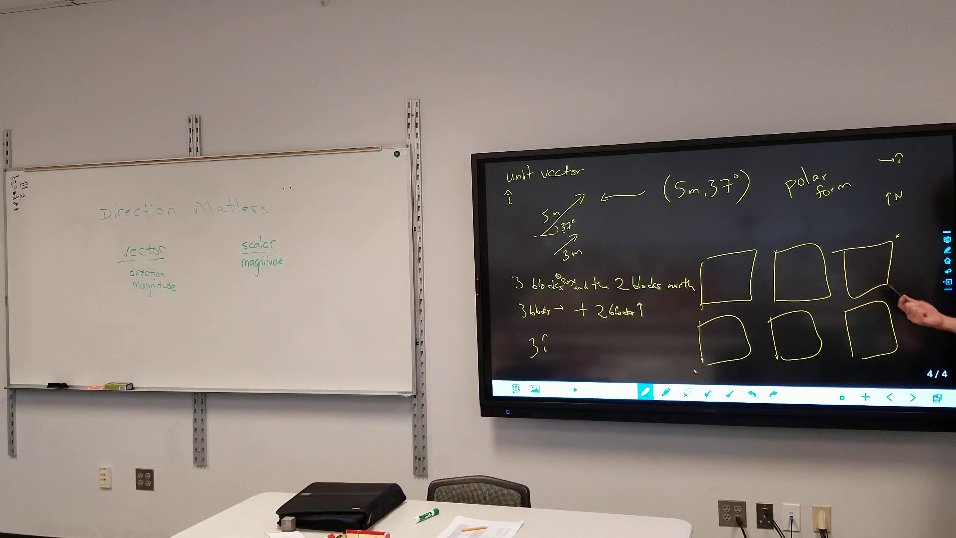